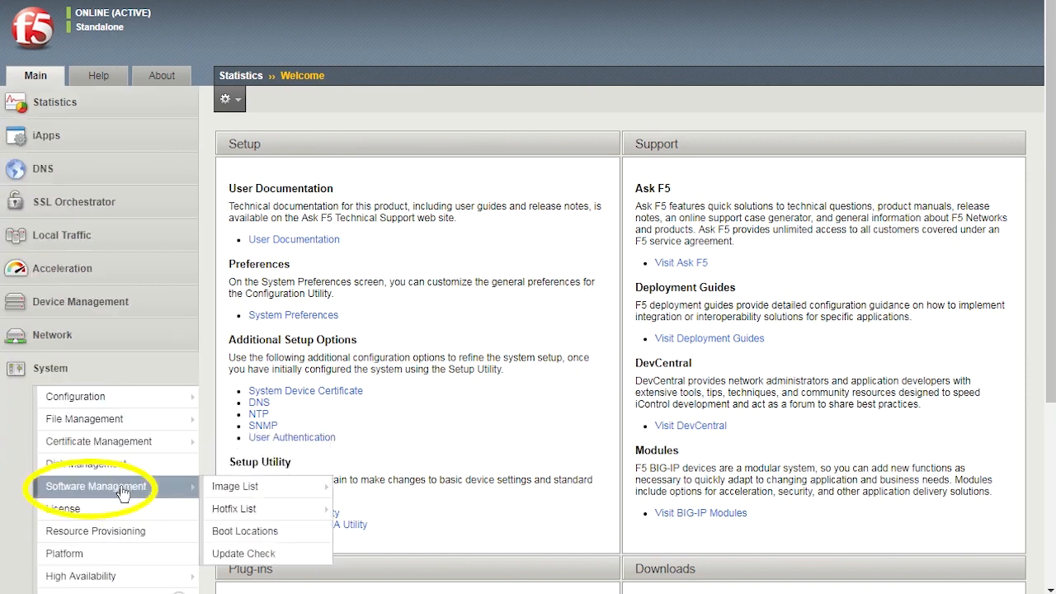
Open the Image List under System > Software Management
left_click(235, 486)
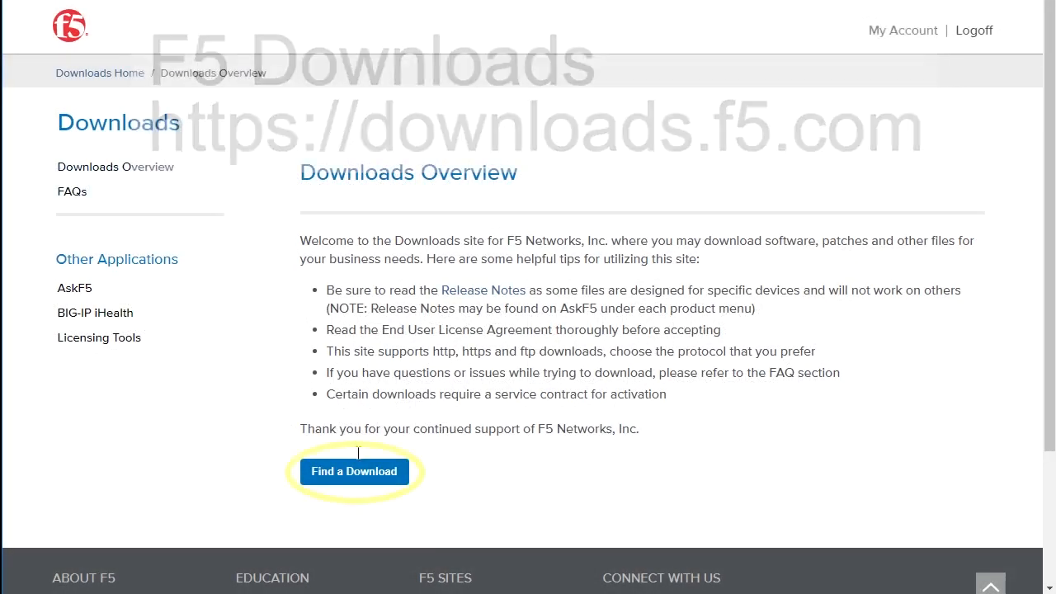
Download BIGIP-14.1.0-0.0.116.iso from BIG-IP v14.x 14.1.0 via USA - WEST COAST
left_click(353, 471)
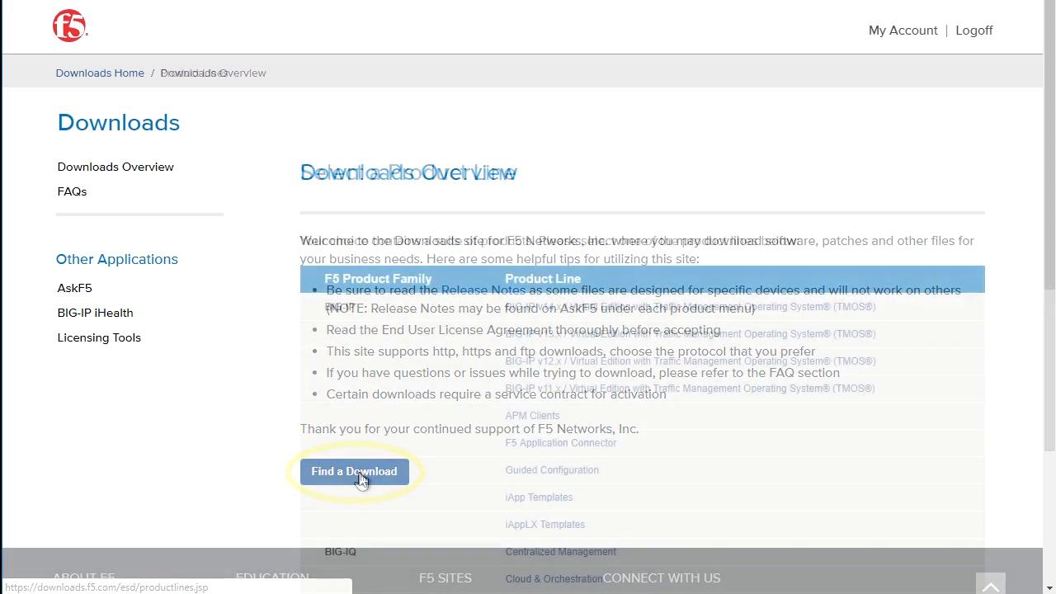
left_click(354, 471)
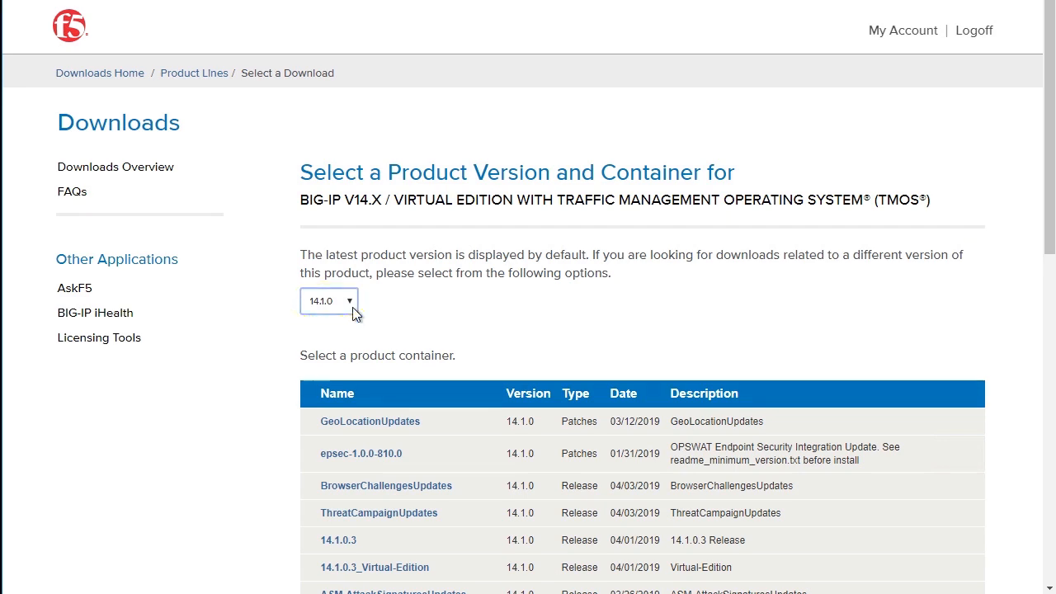
scroll("down", 3)
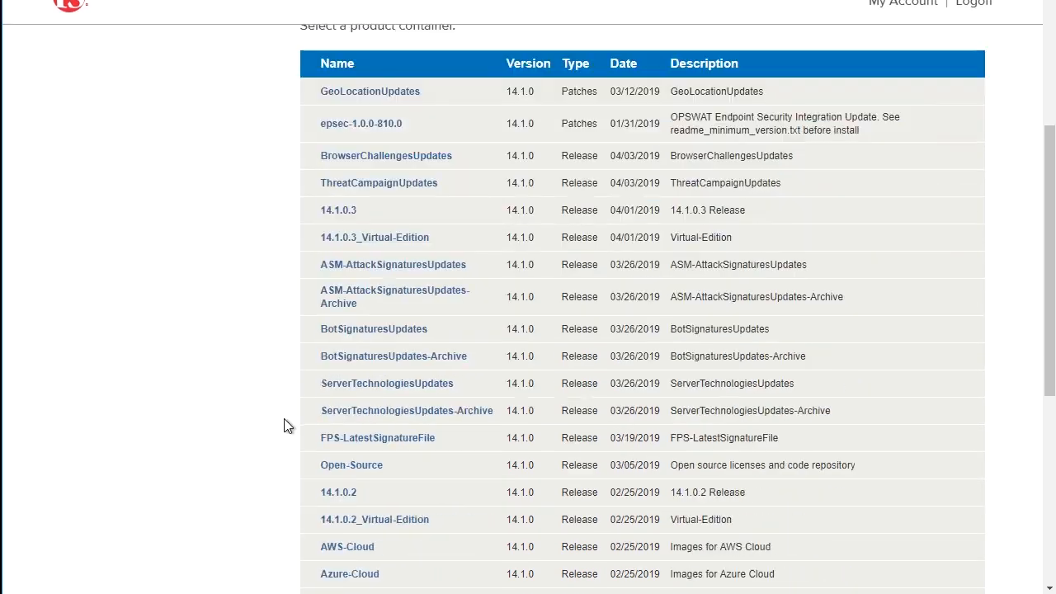
scroll("down", 3)
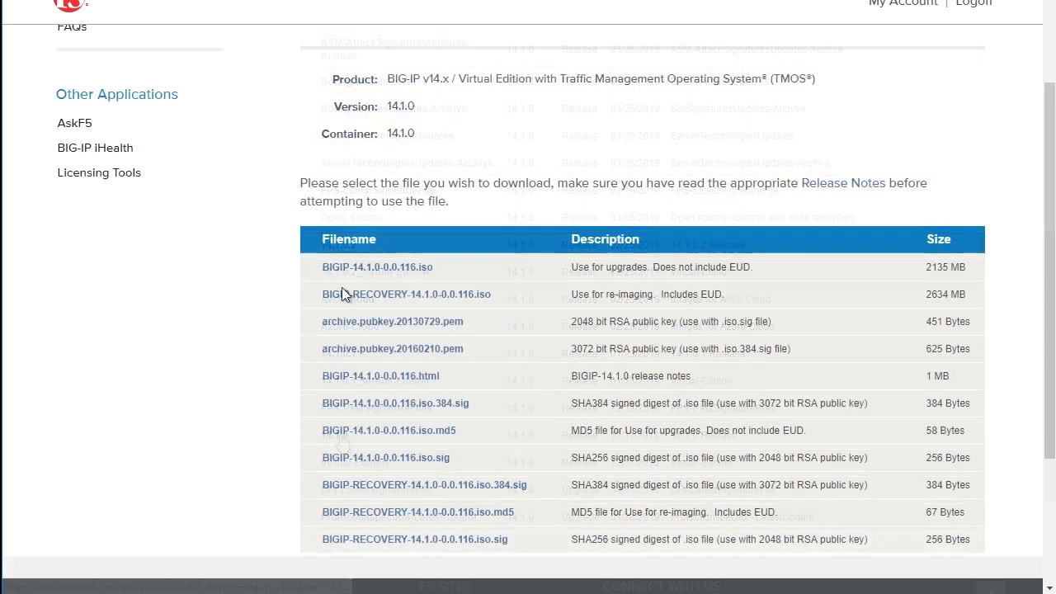
left_click(377, 266)
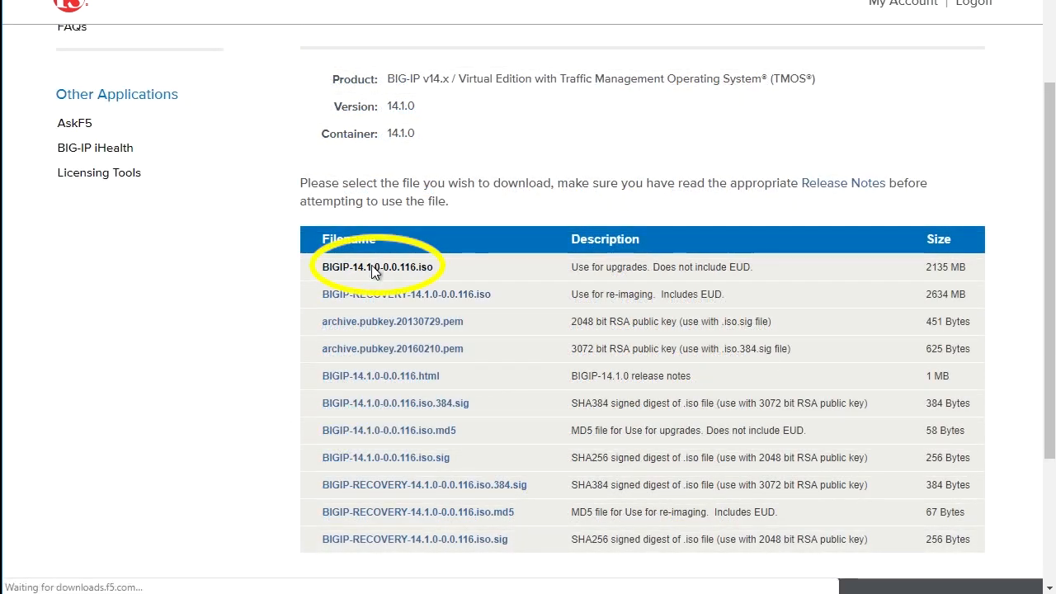
left_click(377, 267)
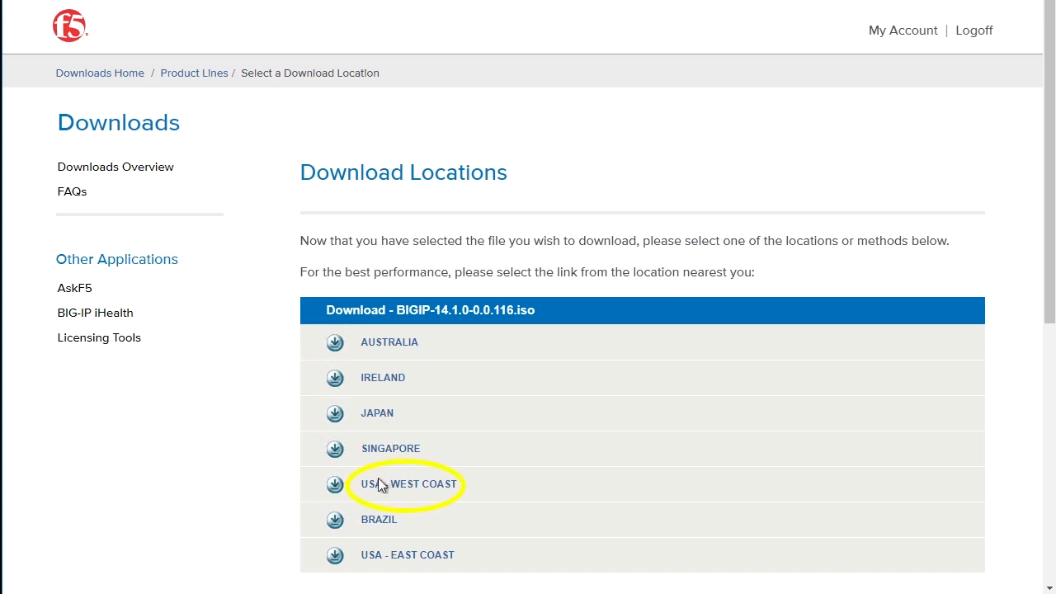
left_click(407, 485)
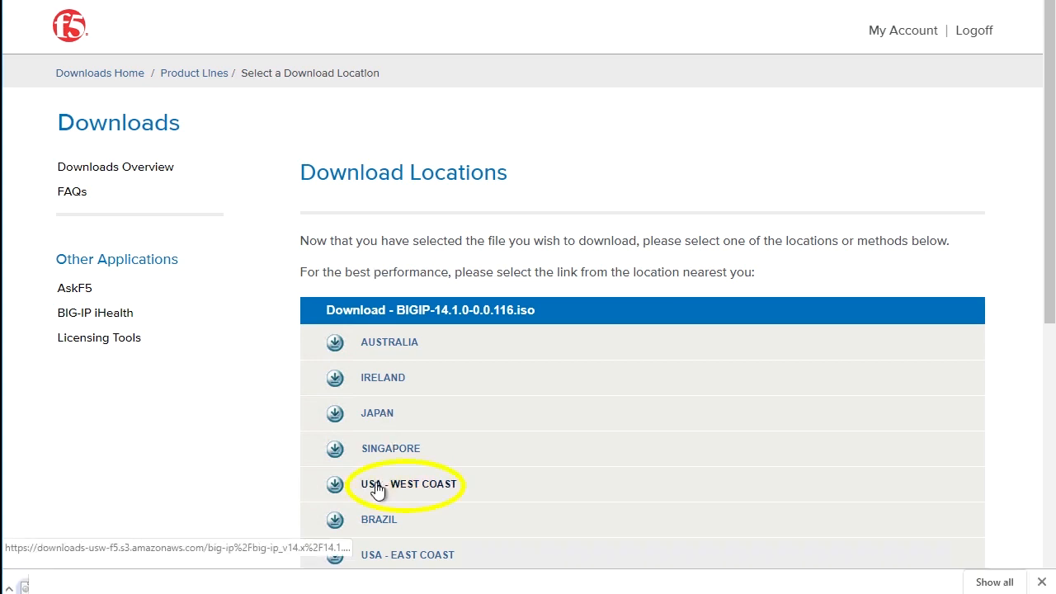
left_click(407, 484)
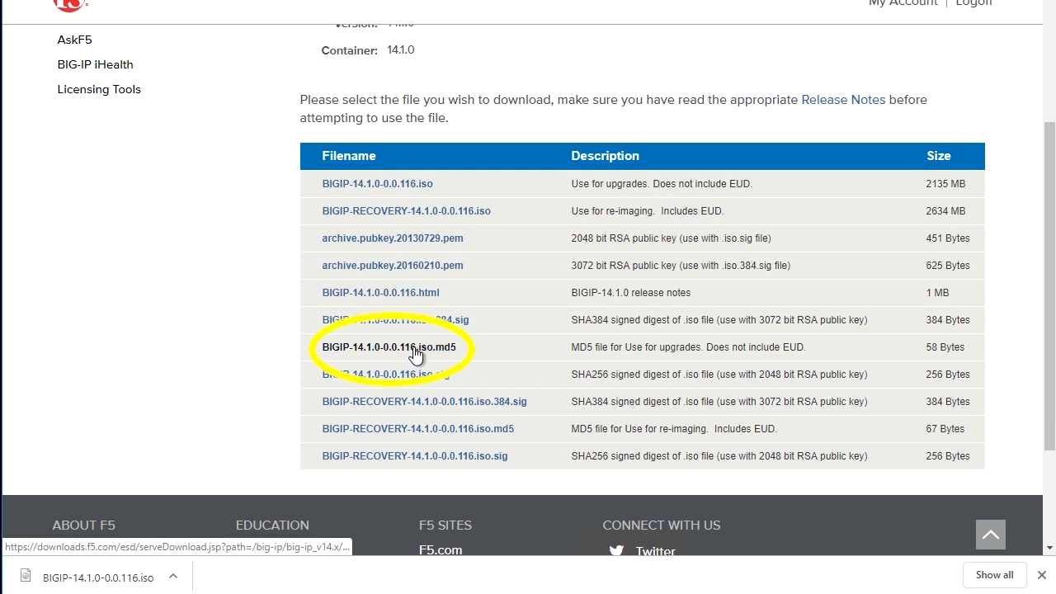
mouse_move(415, 354)
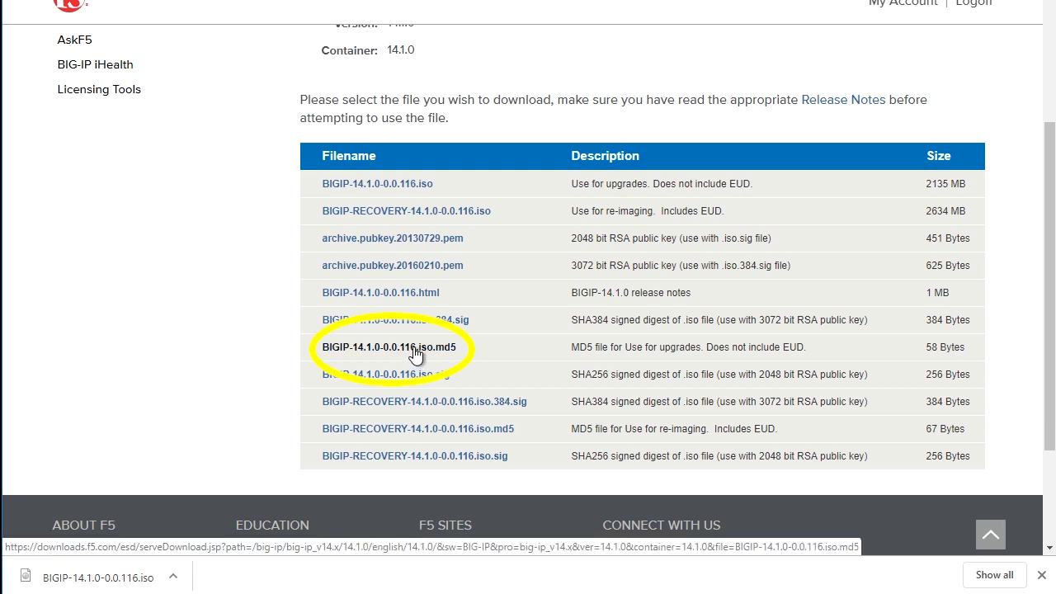
Select BIGIP-14.1.0-0.0.116.iso.md5 from the 14.1.0 file list
left_click(388, 347)
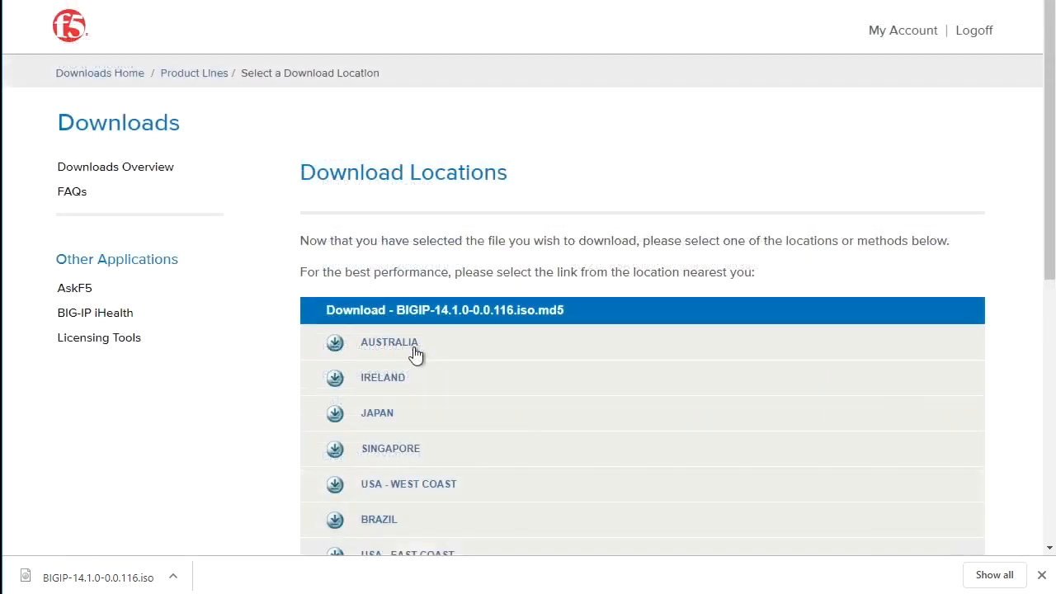
mouse_move(408, 484)
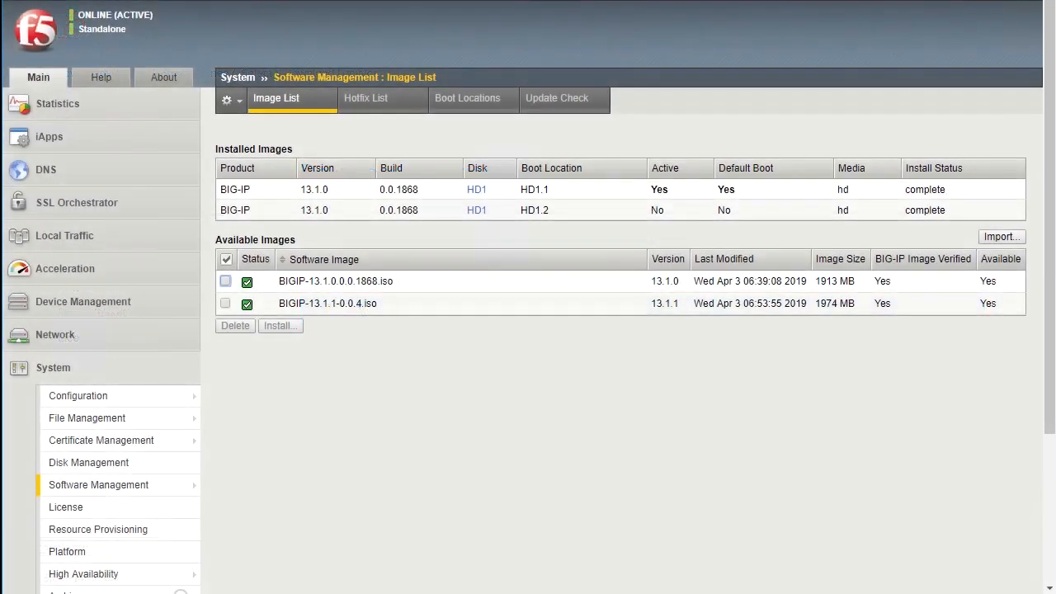
mouse_move(679, 378)
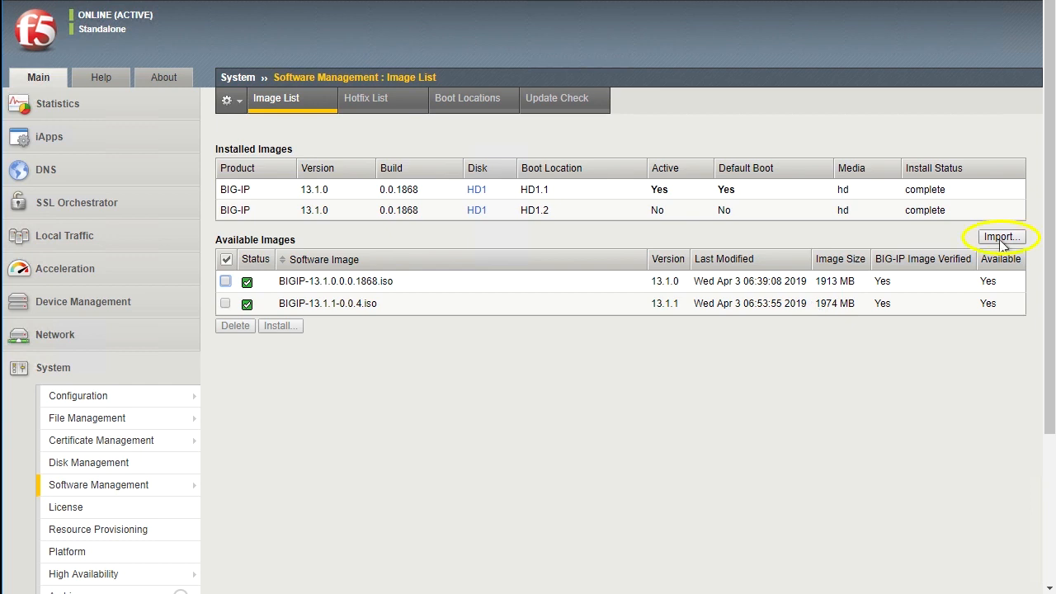
Import BIGIP-14.1.0-0.0.116.iso from Downloads as a new software image
left_click(1000, 237)
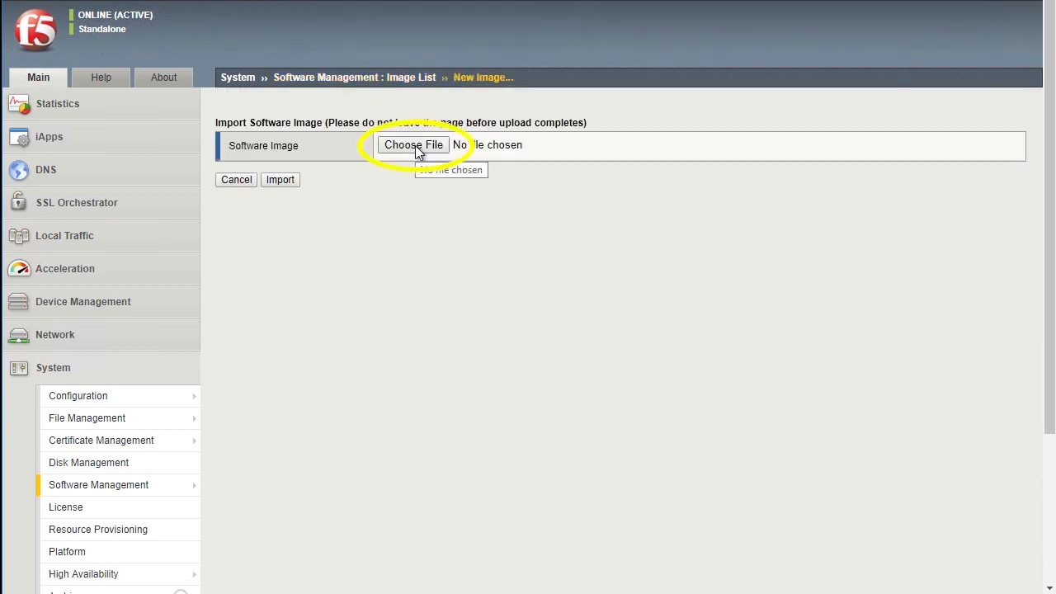
left_click(413, 145)
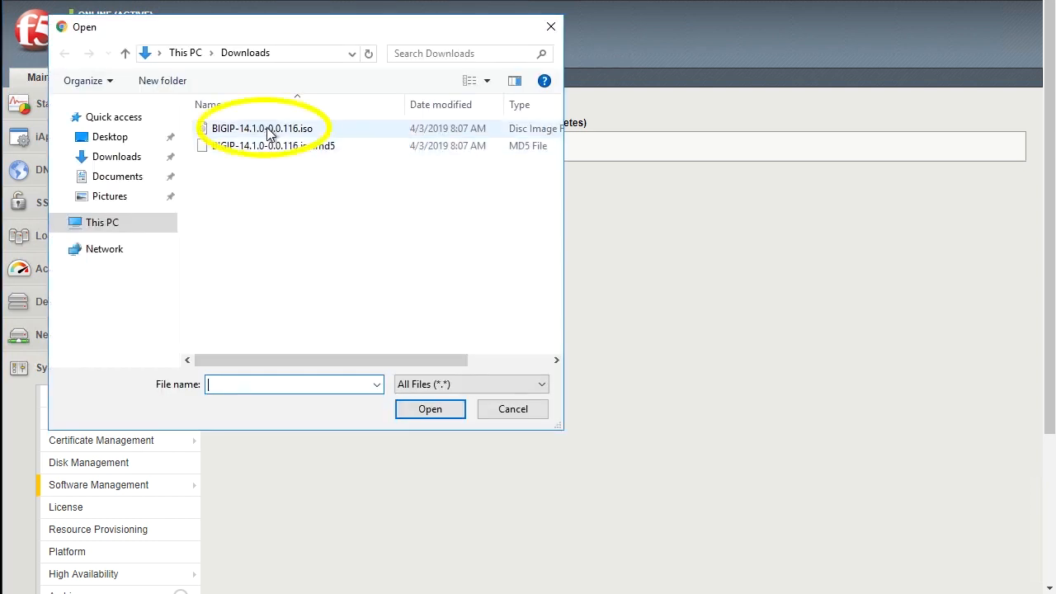
left_click(262, 128)
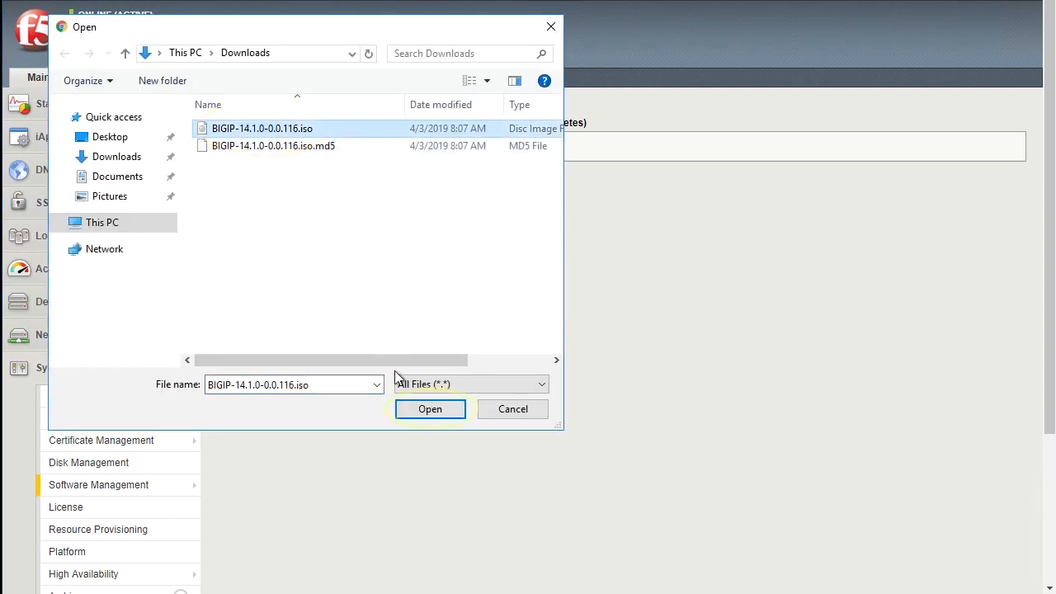
left_click(430, 408)
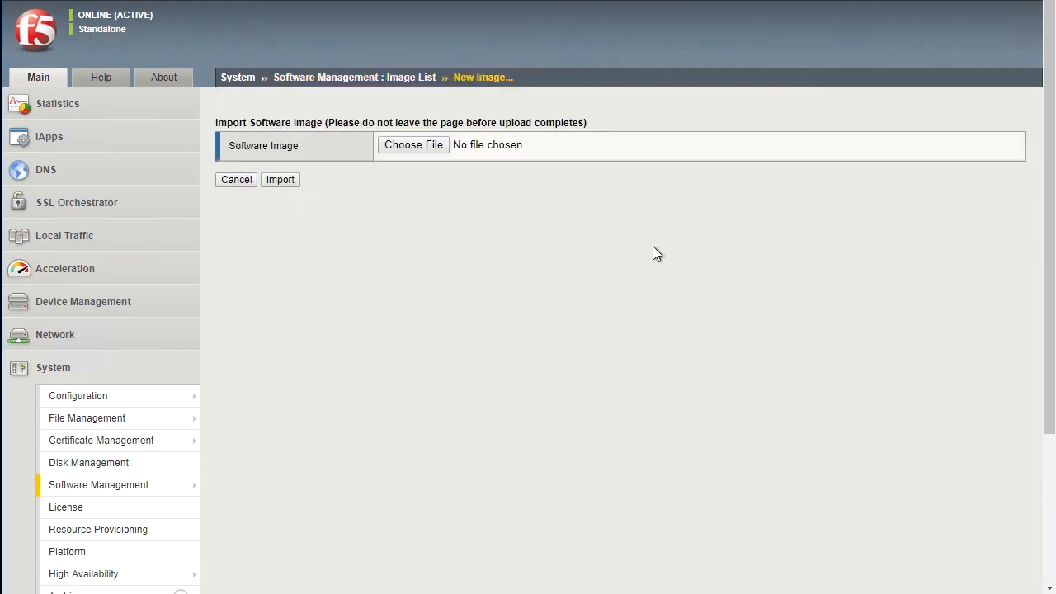
Import BIGIP-14.1.0-0.0.116.iso.md5 into the device's software images
left_click(412, 145)
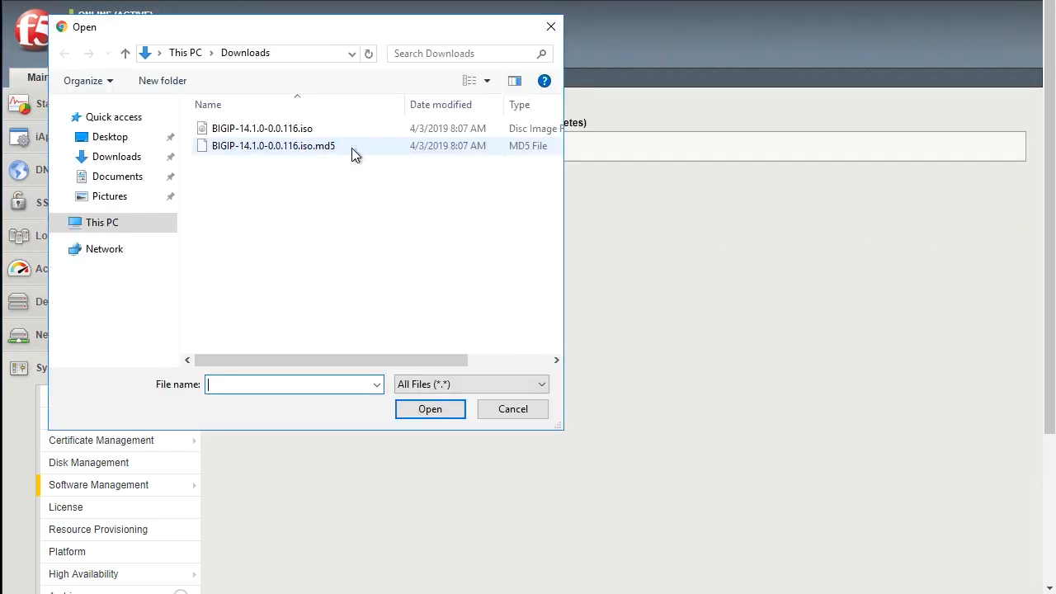
left_click(274, 145)
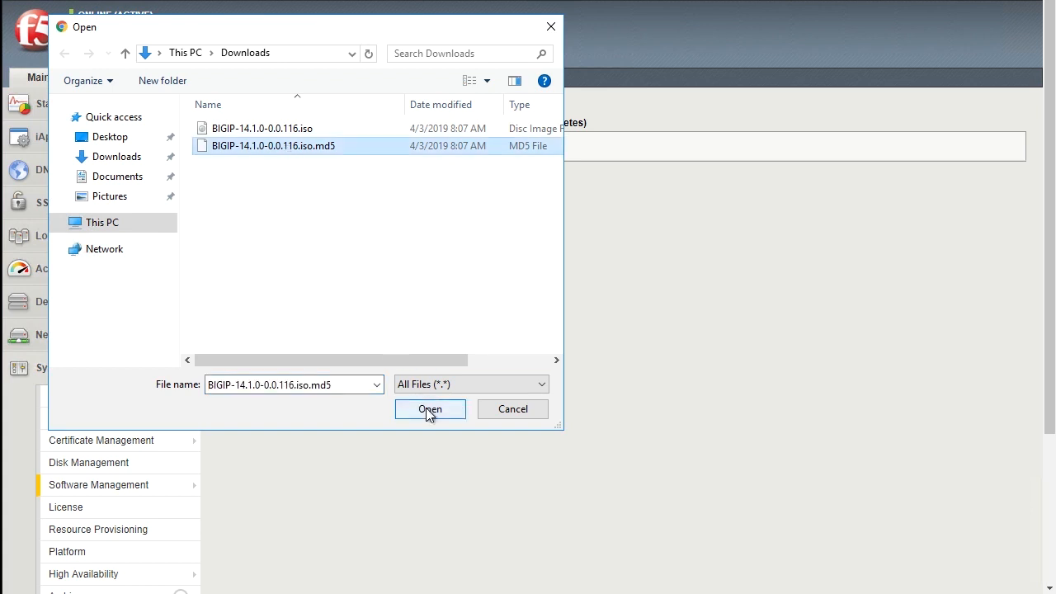
left_click(429, 409)
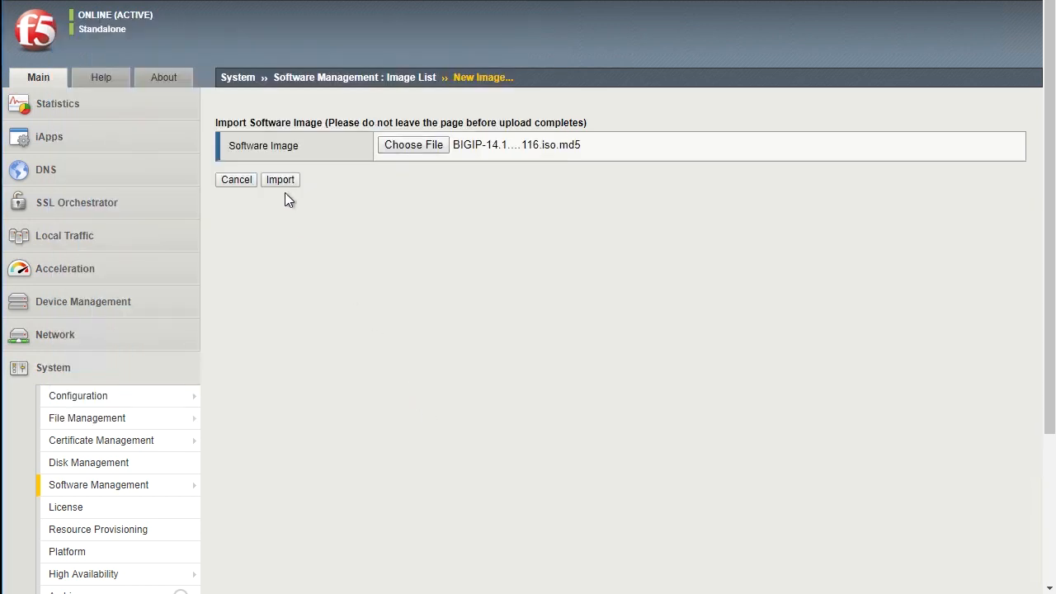
left_click(280, 179)
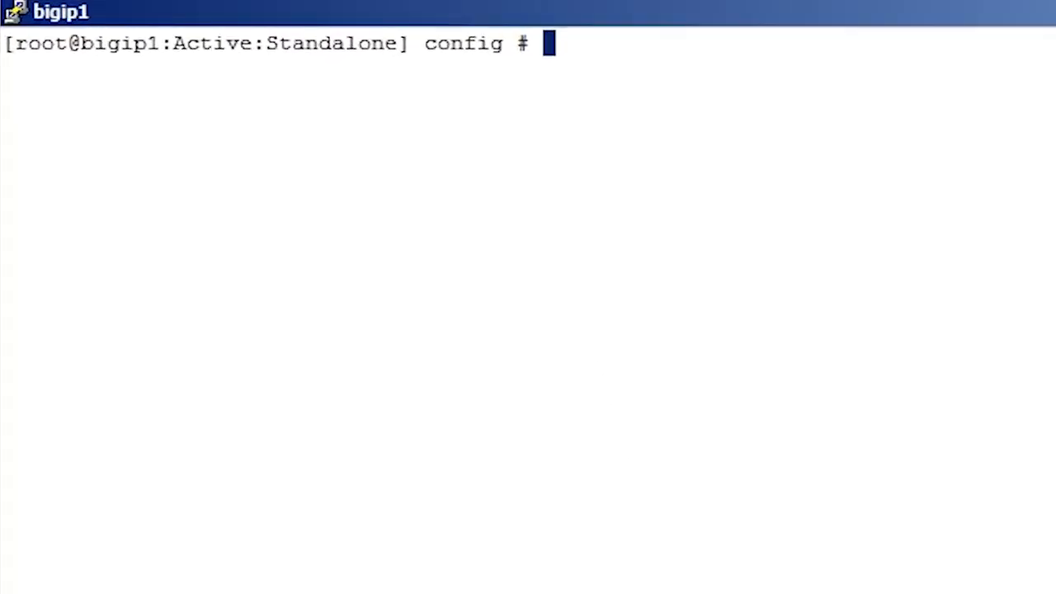
Change into /shared/images/ and list its contents
type("cd /")
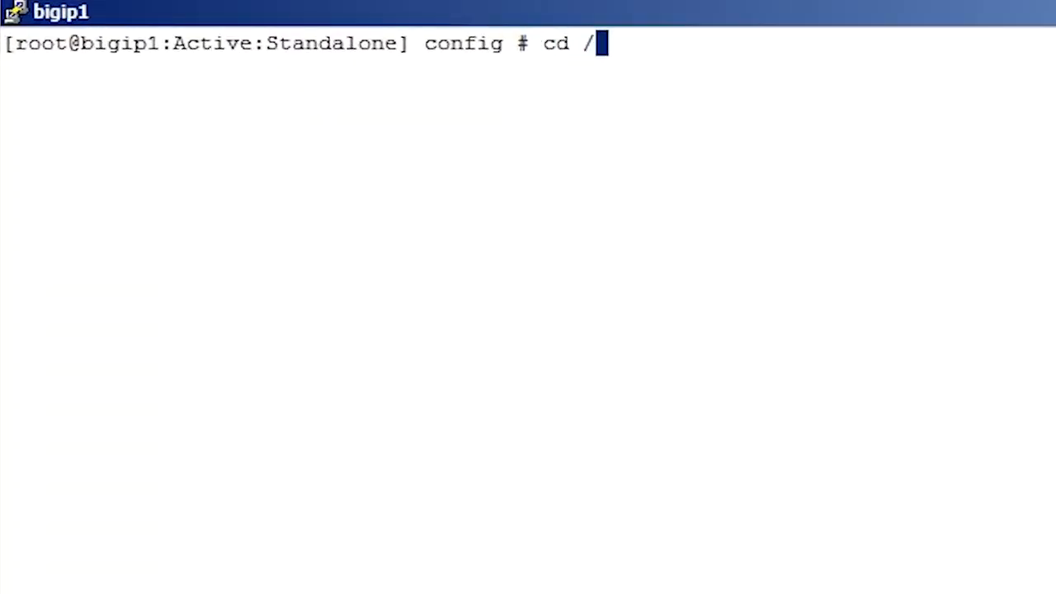
type("shared/images/")
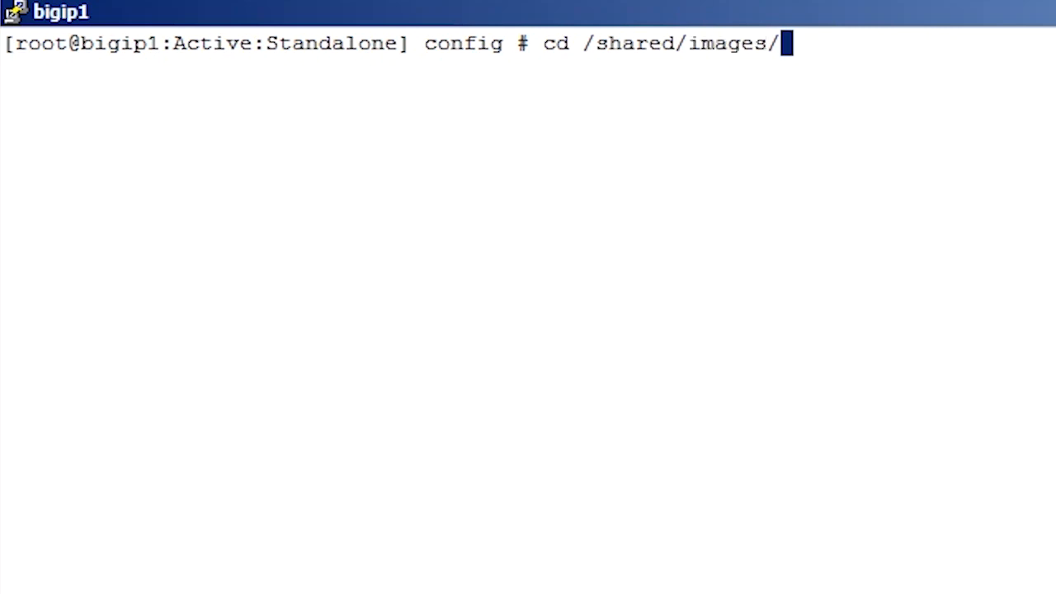
key("Return")
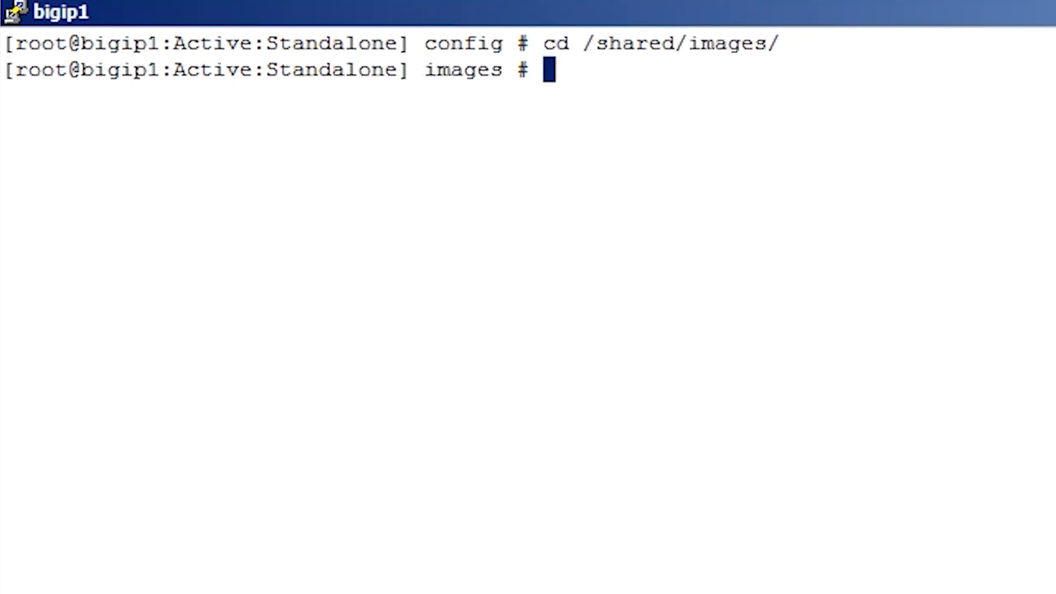
type("ls")
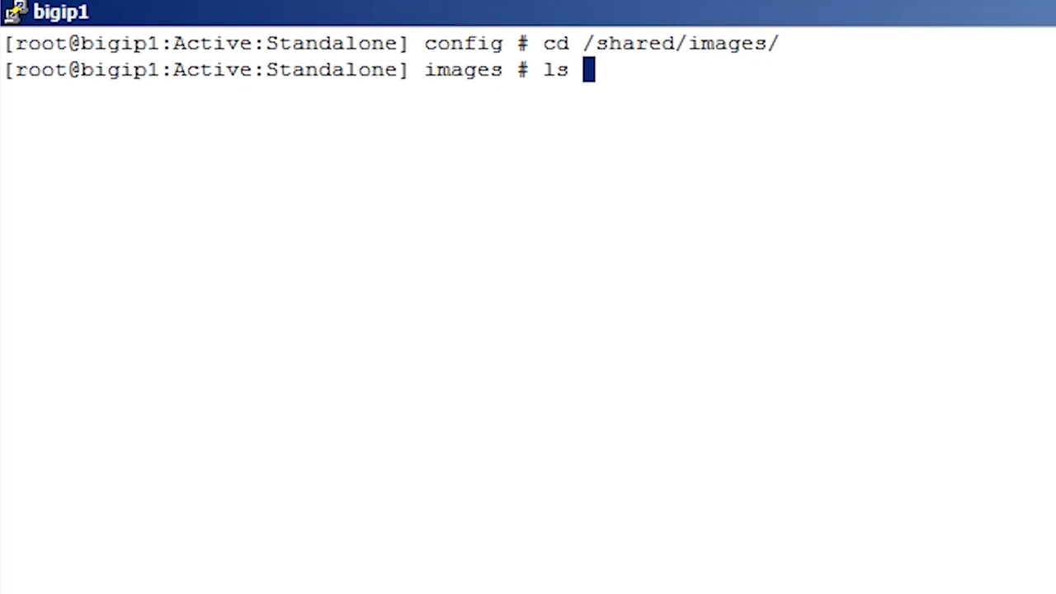
key("Return")
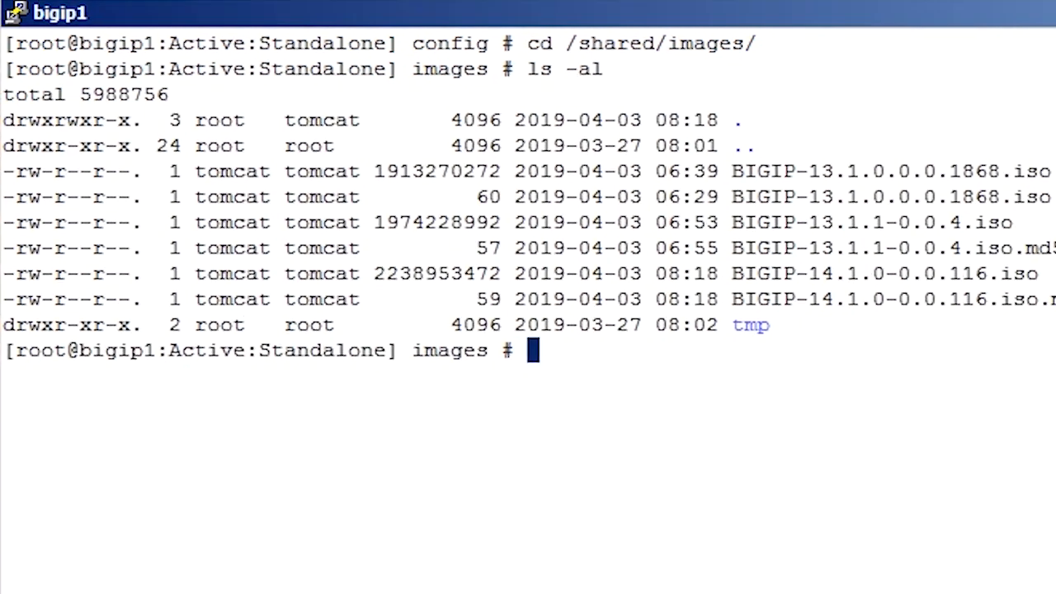
Run md5sum --check on BIGIP-14.1.0-0.0.116.iso.md5, which reports OK
type("md5")
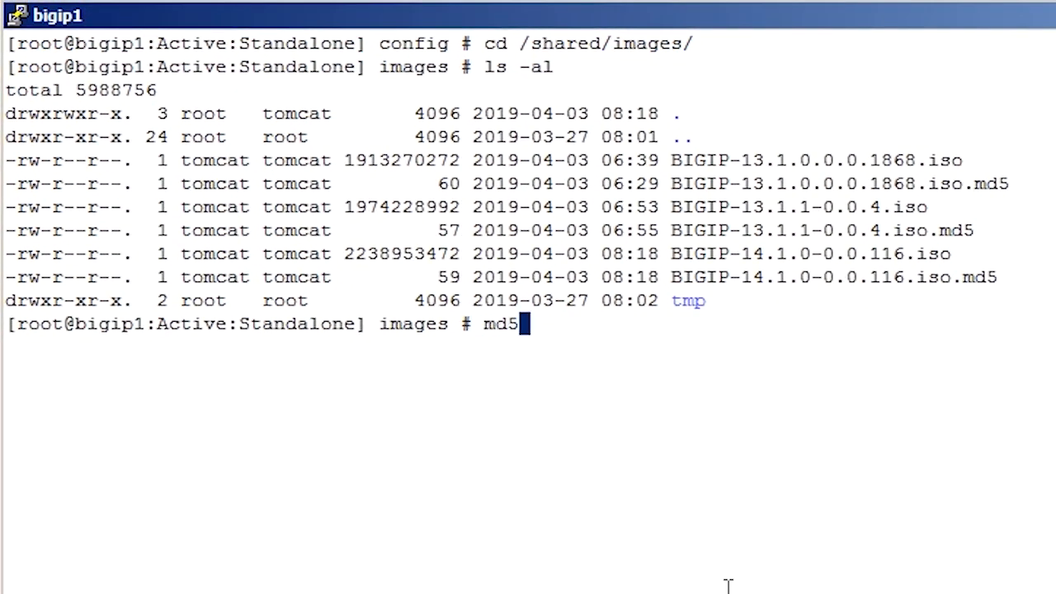
type("sum")
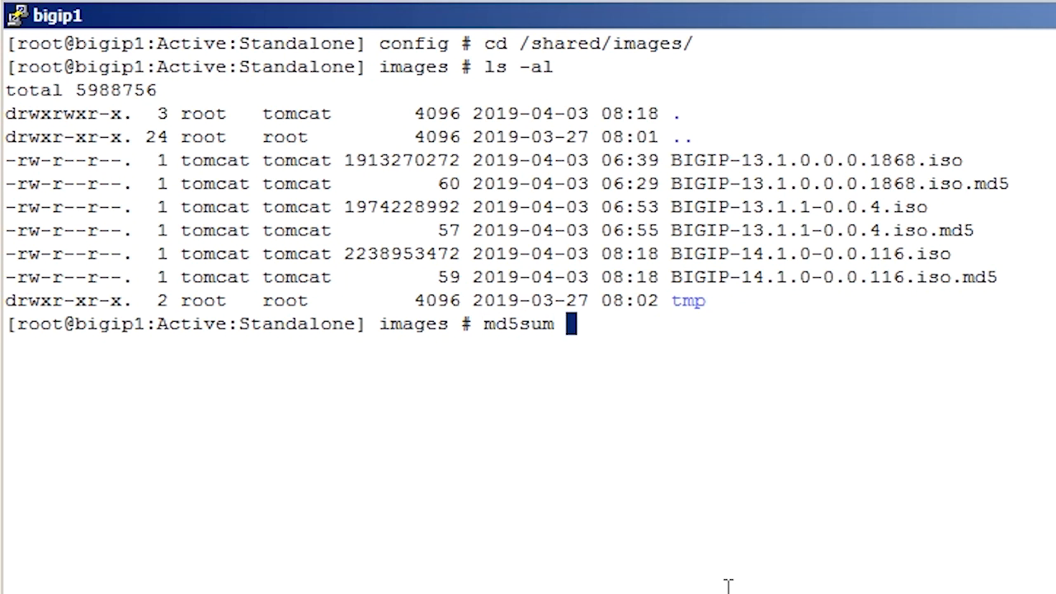
type("--check BIGIP-14.1.0-0.0.116.iso.md5")
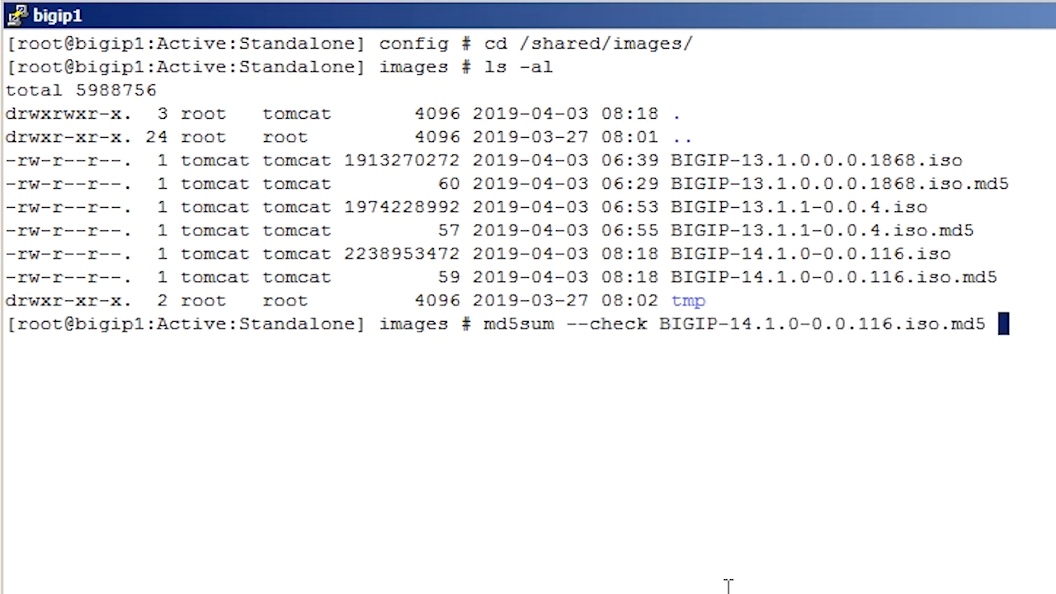
key("Return")
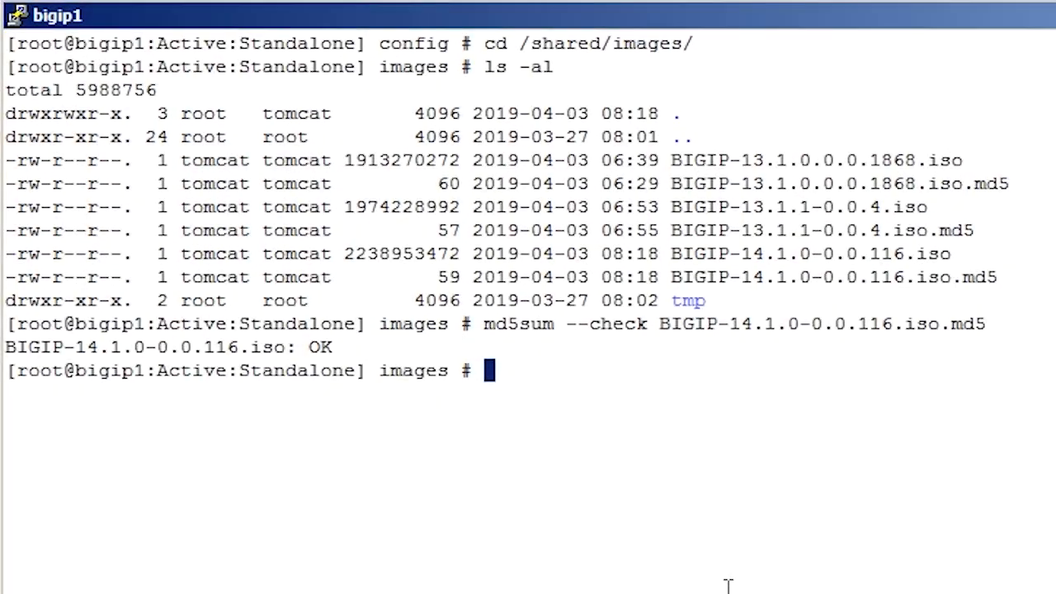